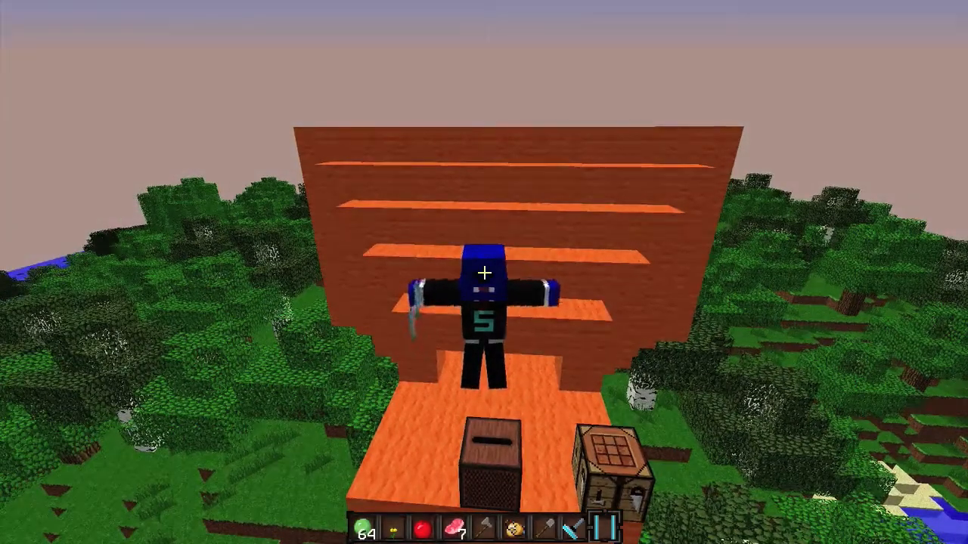
Switch back to first-person view so the portal gun shows in hand.
key("e")
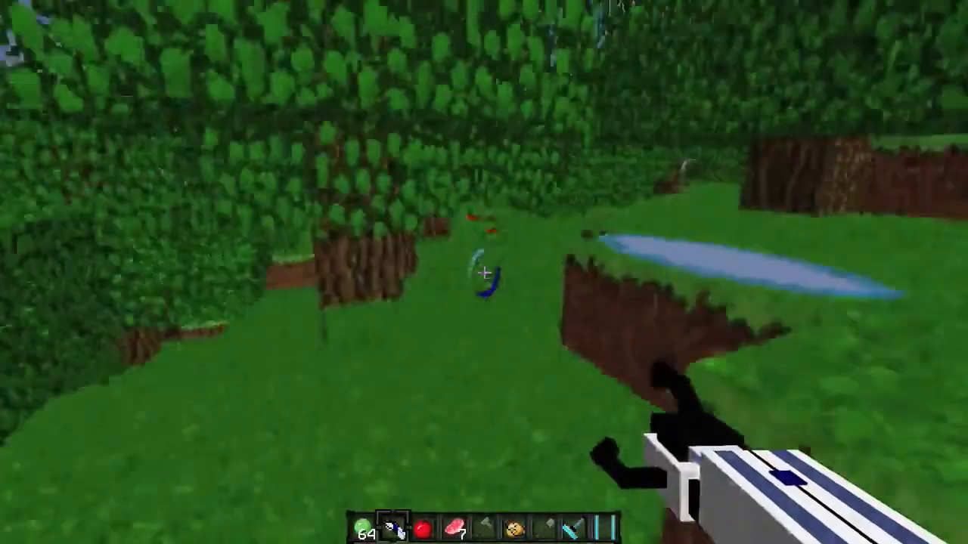
mouse_move(484, 272)
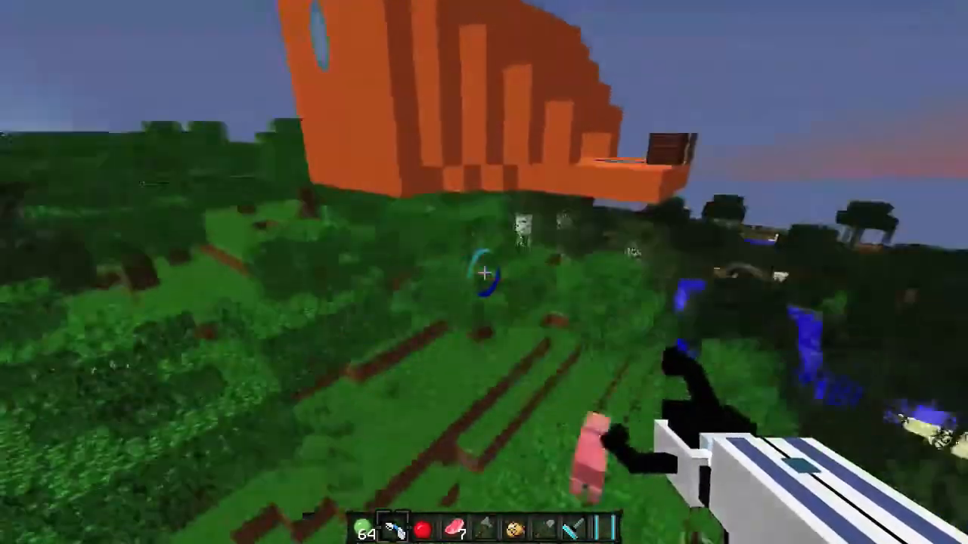
mouse_move(484, 272)
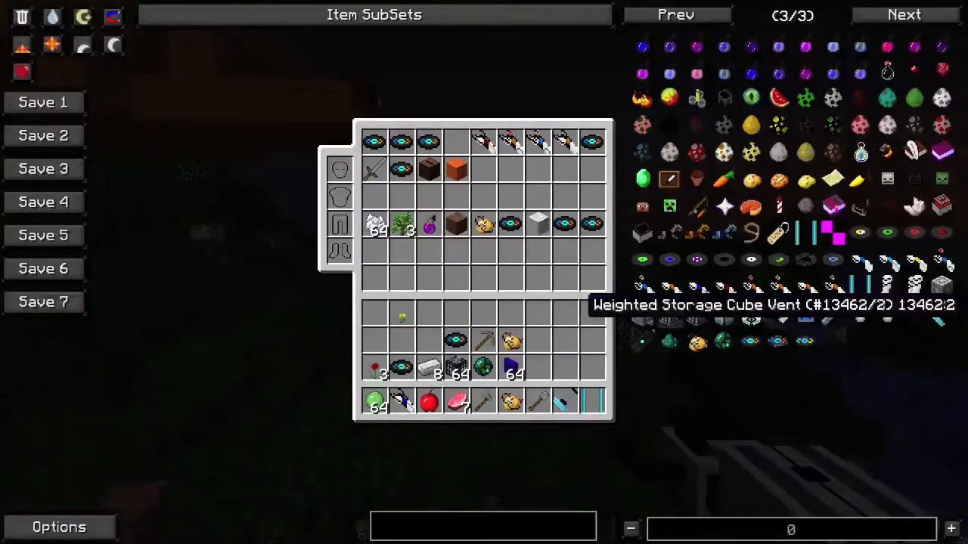
mouse_move(643, 286)
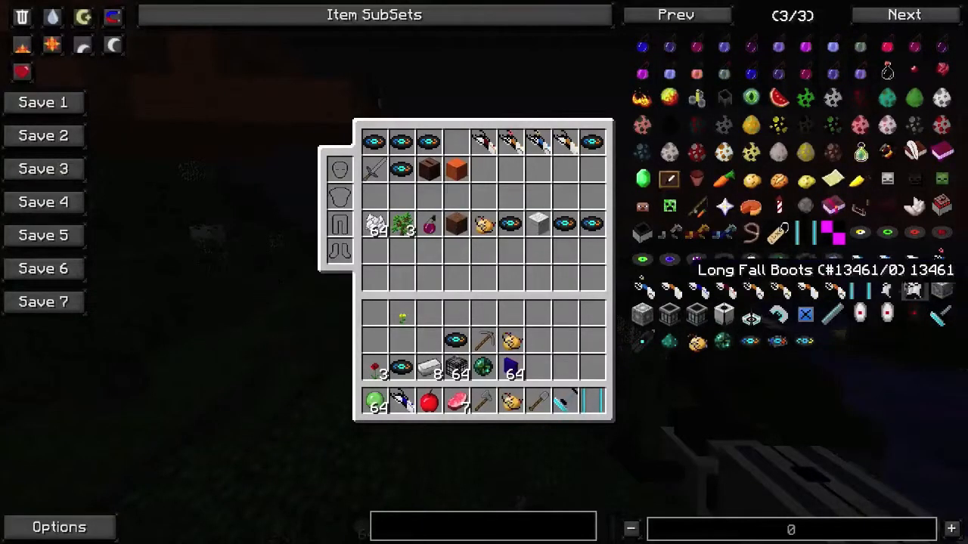
mouse_move(941, 368)
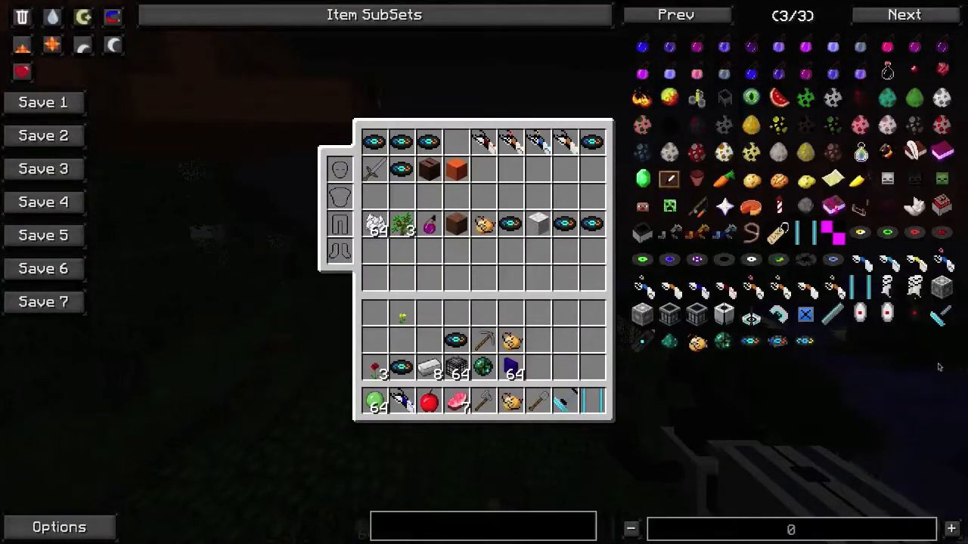
mouse_move(849, 367)
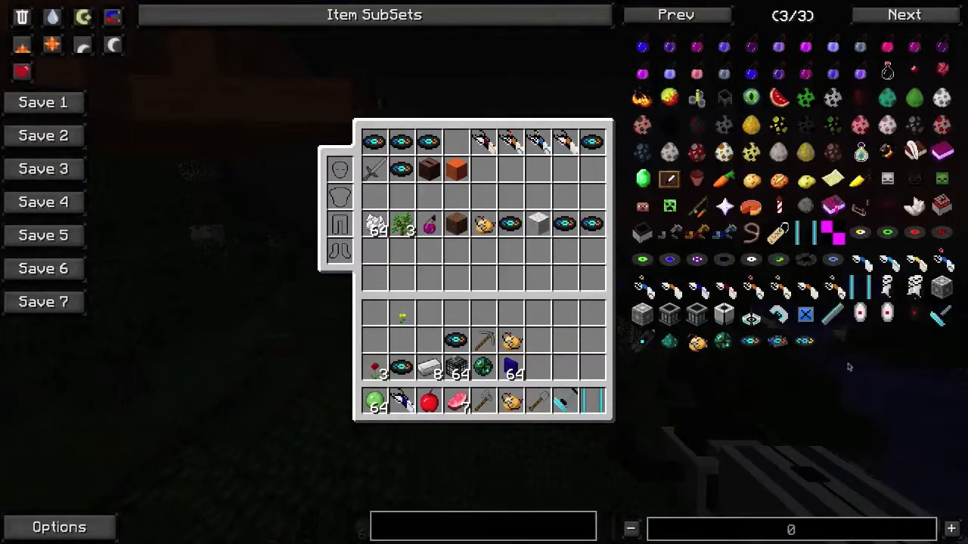
mouse_move(695, 340)
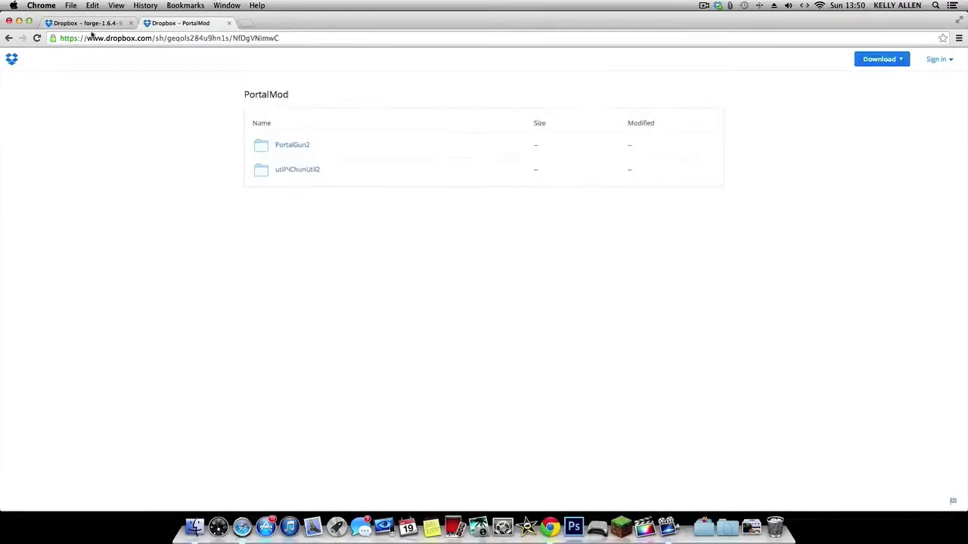
Download the Forge 1.6.4 installer jar from Dropbox and keep it despite the warning.
left_click(84, 23)
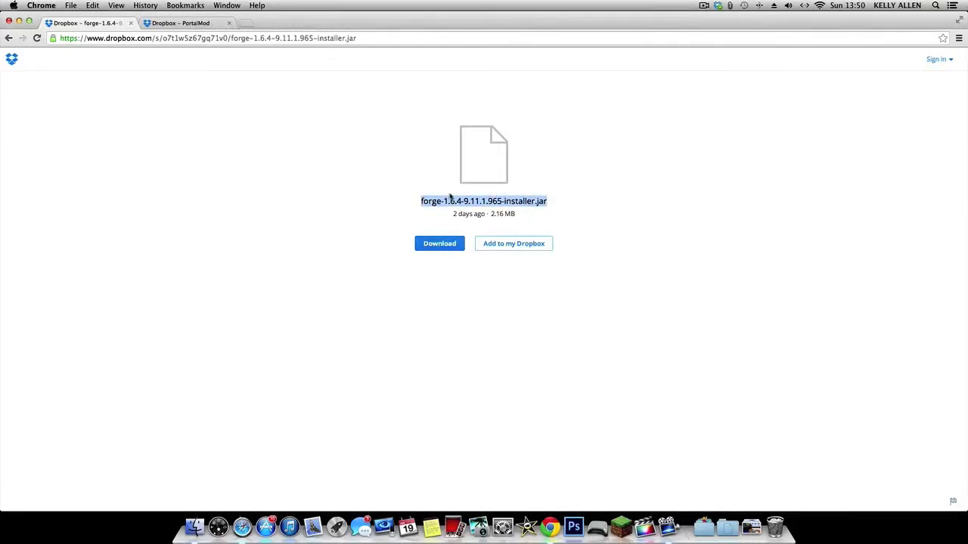
left_click(180, 22)
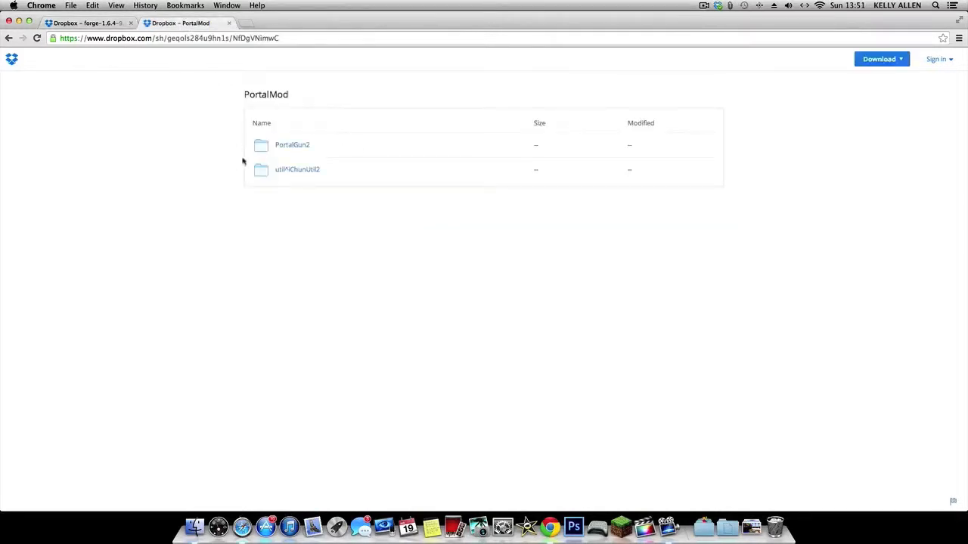
mouse_move(242, 99)
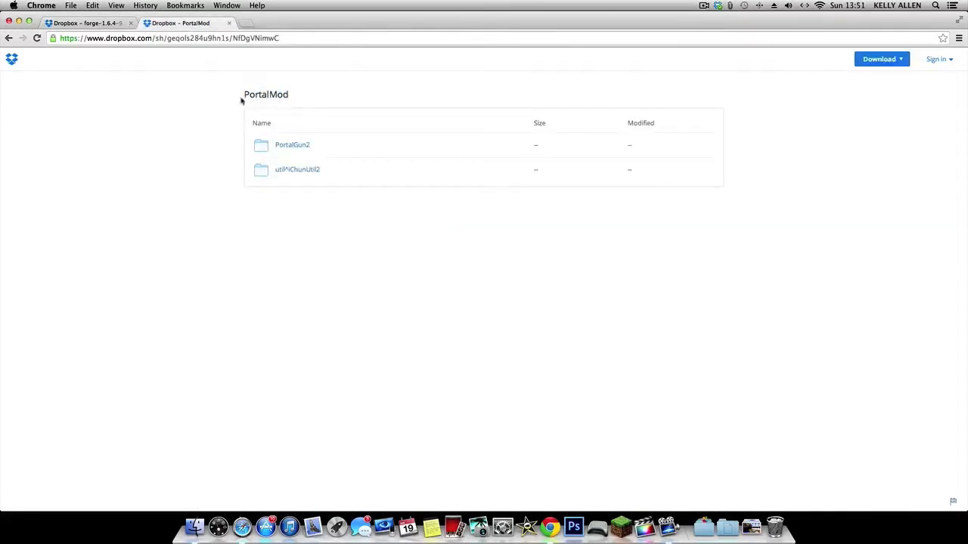
mouse_move(196, 121)
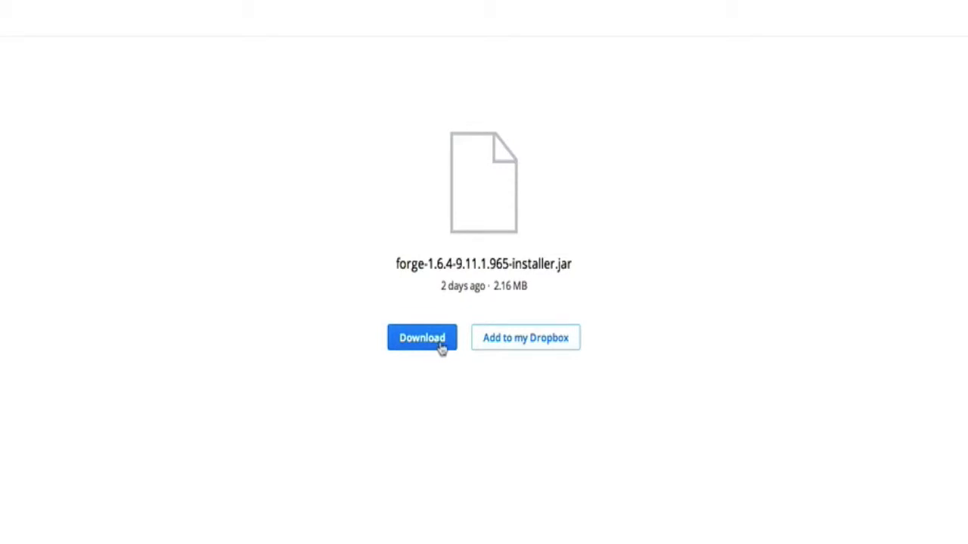
left_click(422, 338)
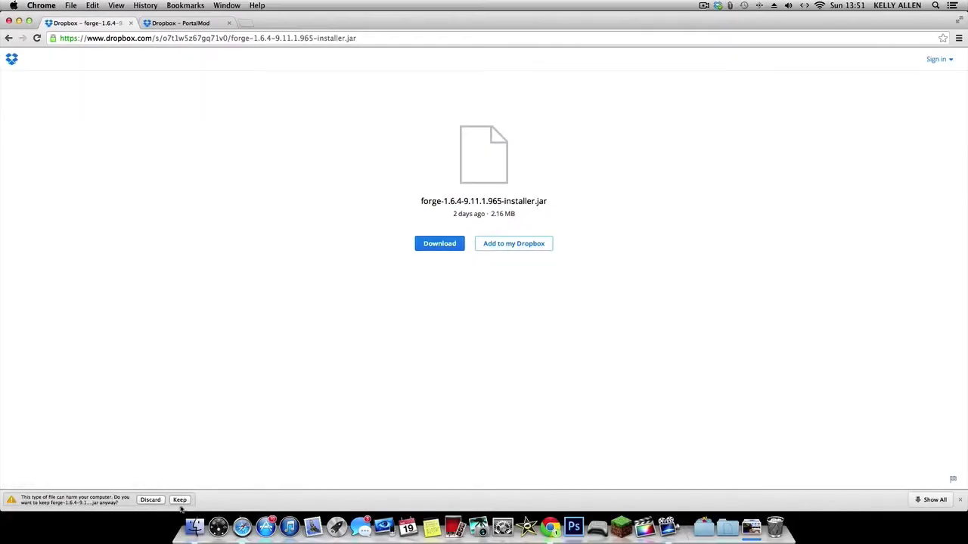
left_click(180, 499)
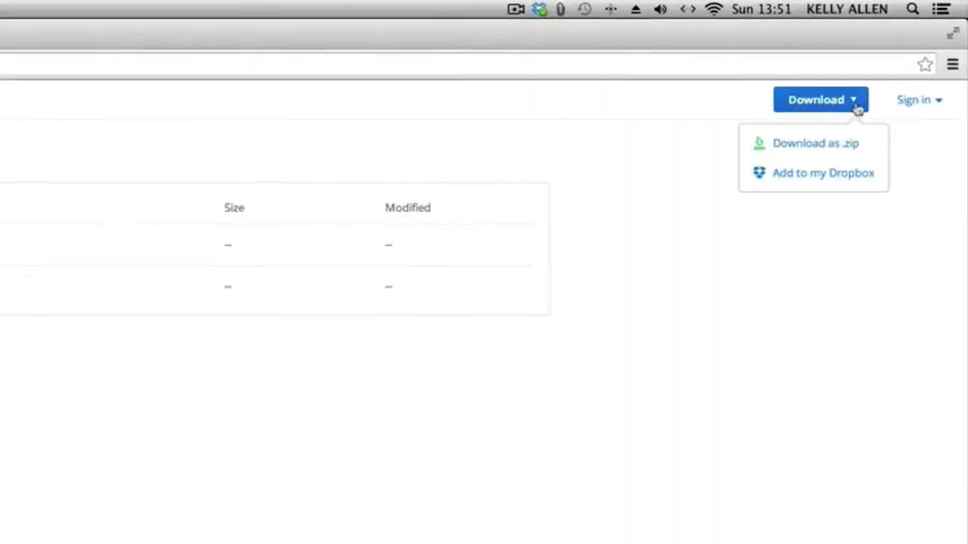
Start downloading the PortalMod folder from Dropbox as a .zip.
left_click(815, 100)
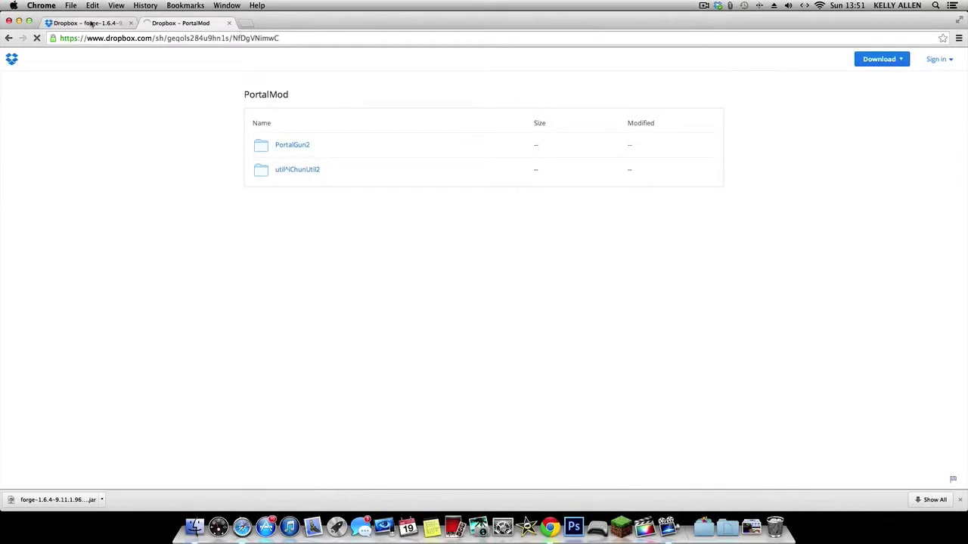
left_click(879, 59)
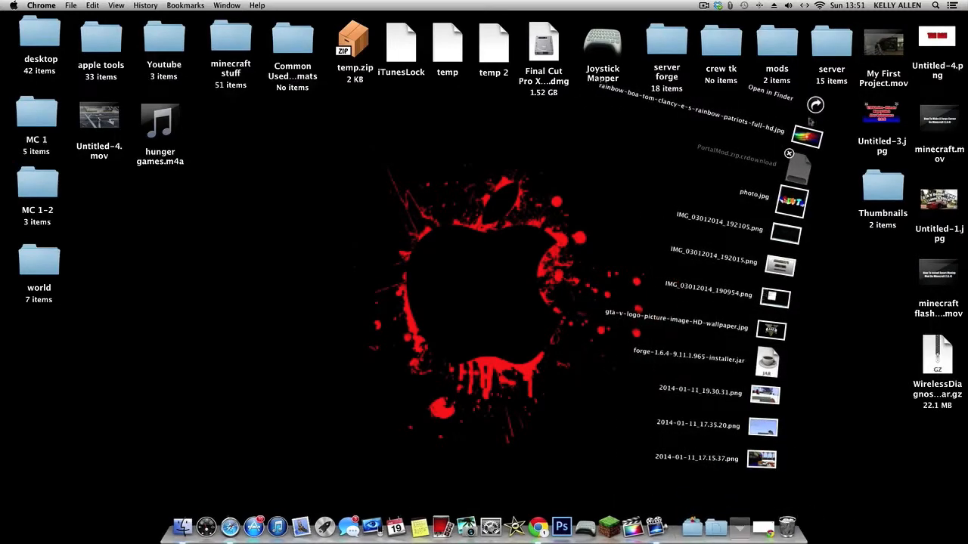
mouse_move(781, 344)
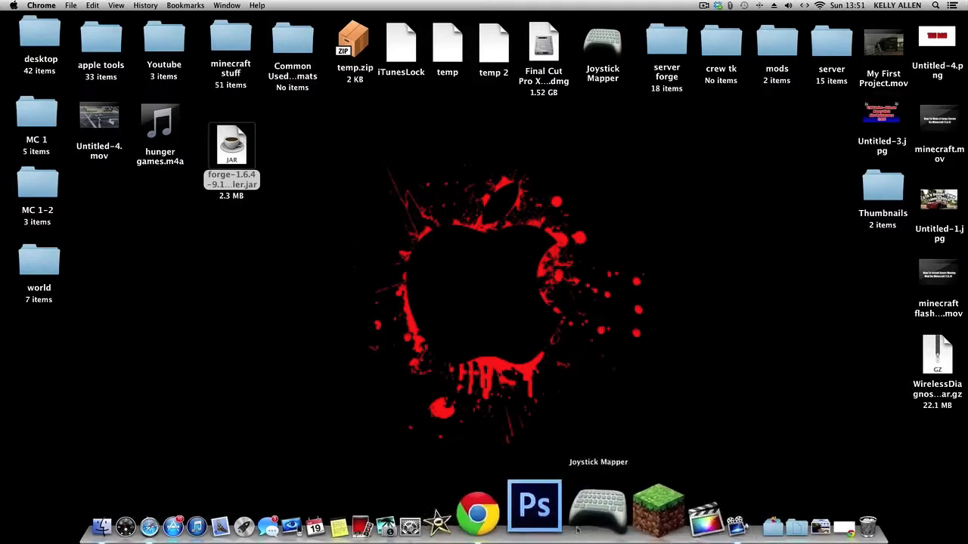
Select the Forge installer jar now sitting on the desktop.
left_click(477, 507)
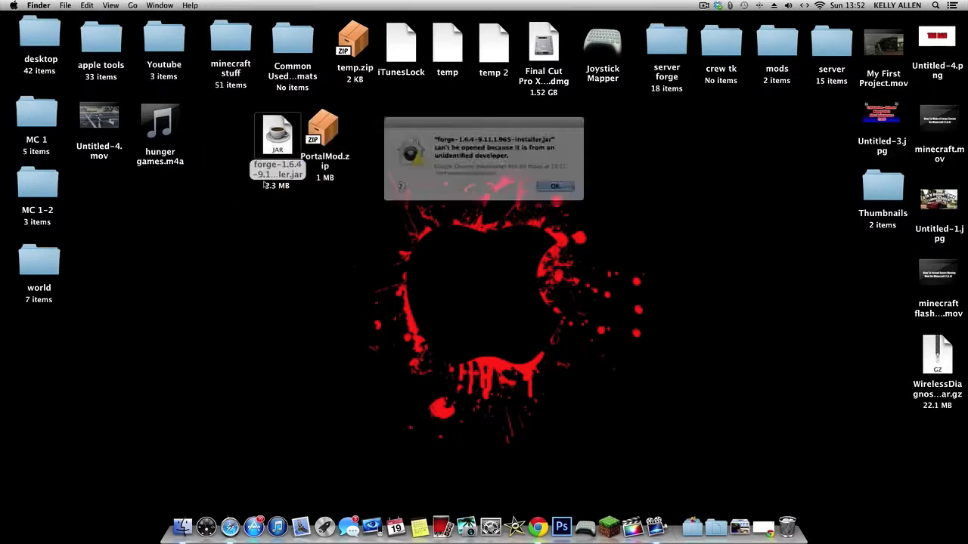
Bypass the unidentified-developer warning and launch the Forge installer jar.
left_click(555, 186)
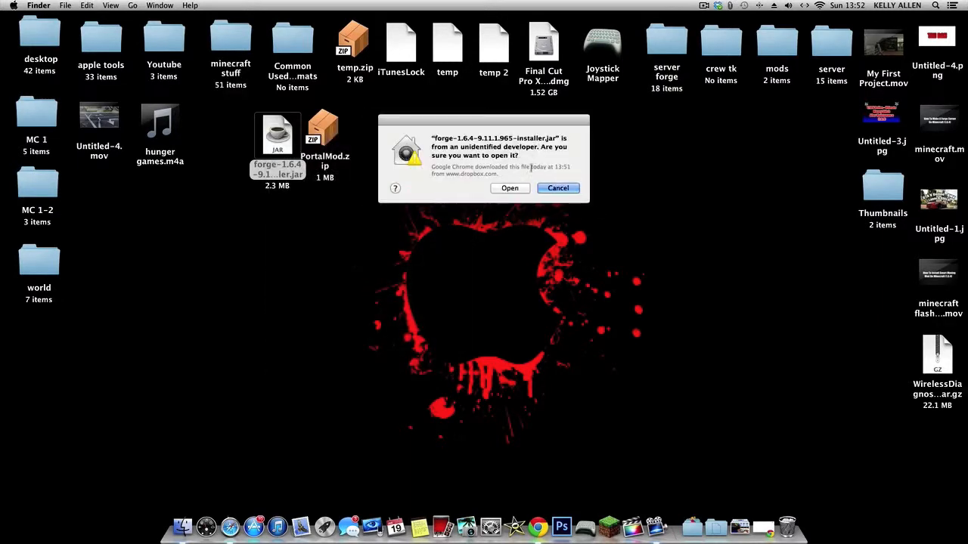
left_click(509, 188)
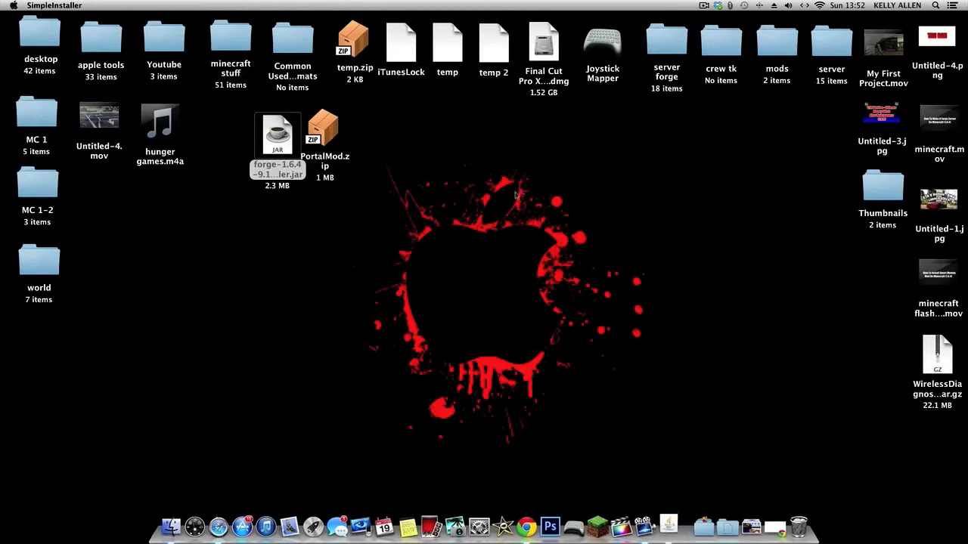
double_click(277, 135)
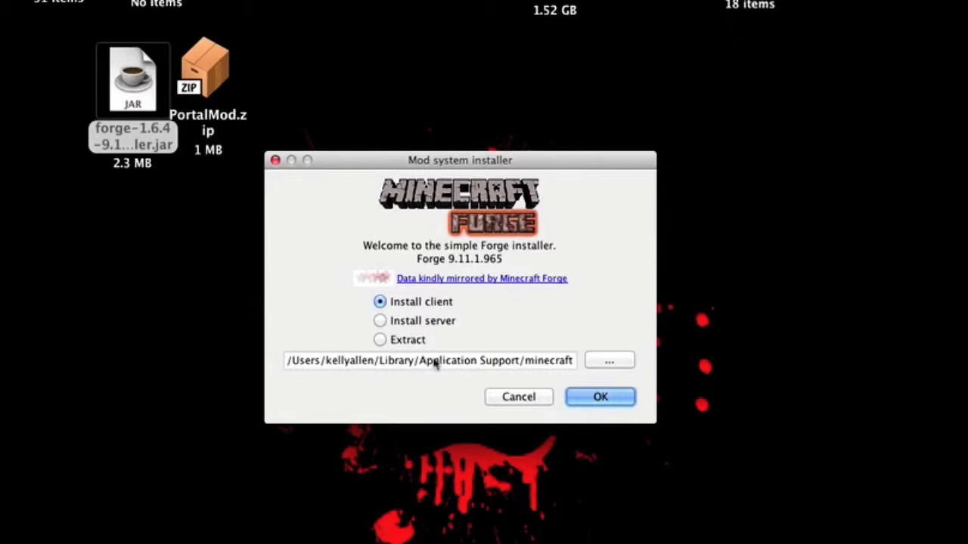
mouse_move(329, 345)
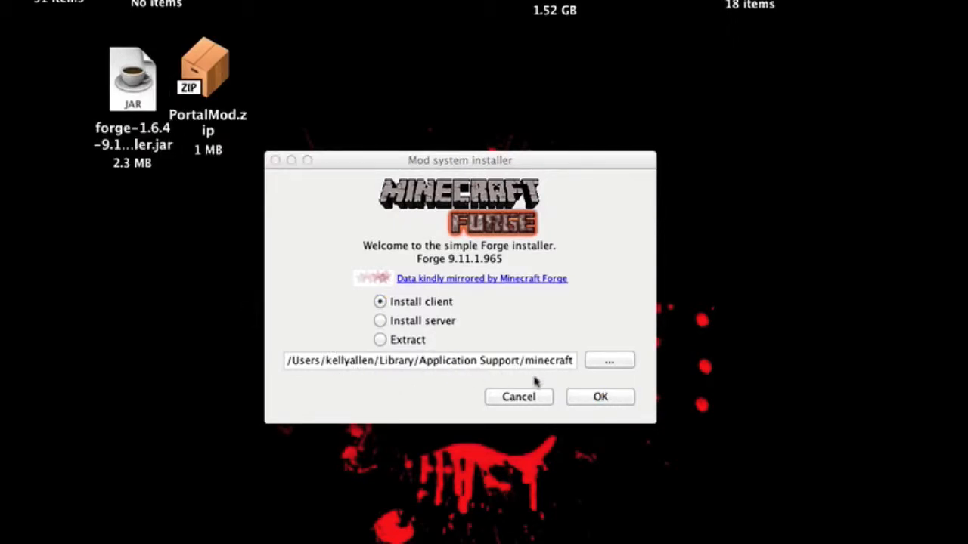
Install the Forge 9.11.1.965 client into the minecraft folder and dismiss the Complete message.
left_click(608, 360)
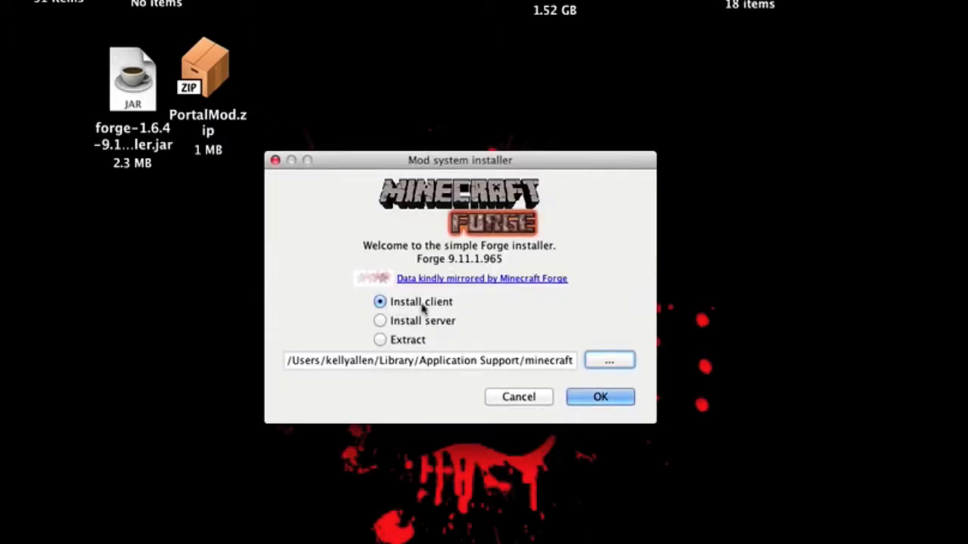
left_click(599, 396)
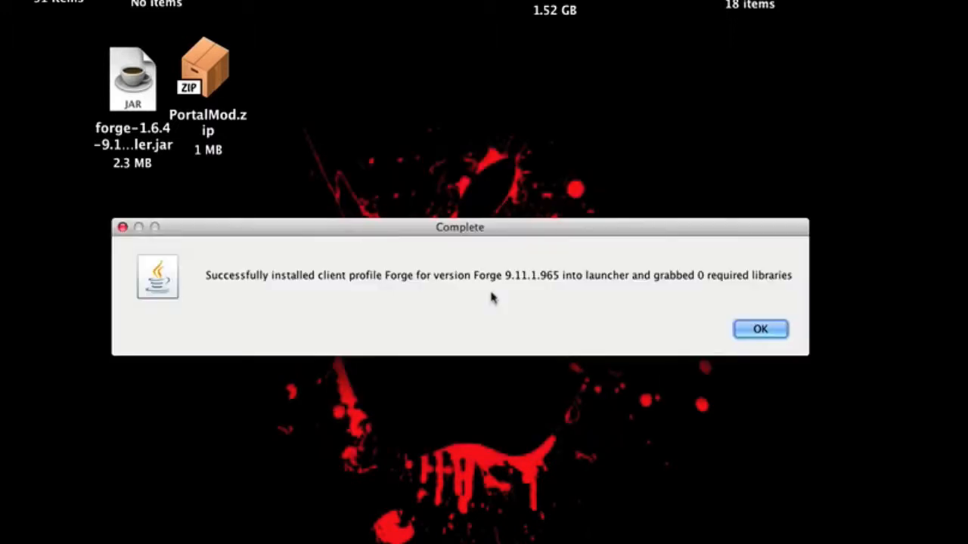
left_click(759, 329)
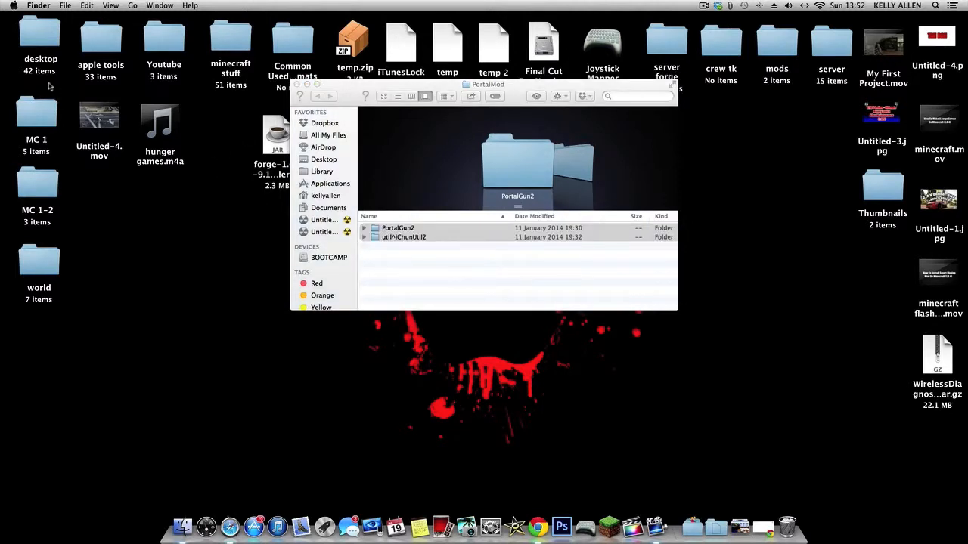
Go to ~/Library/Application Support/minecraft and enter its mods folder.
left_click(133, 6)
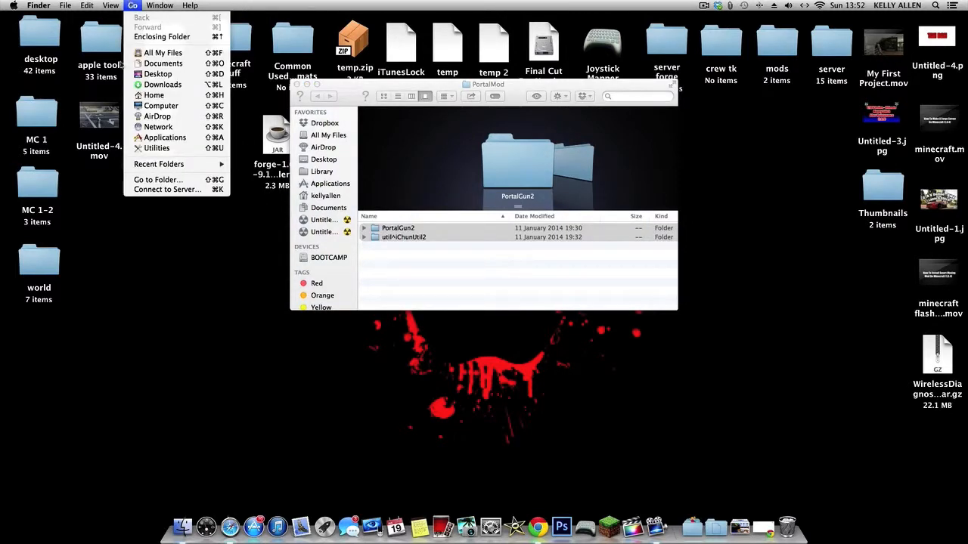
left_click(133, 6)
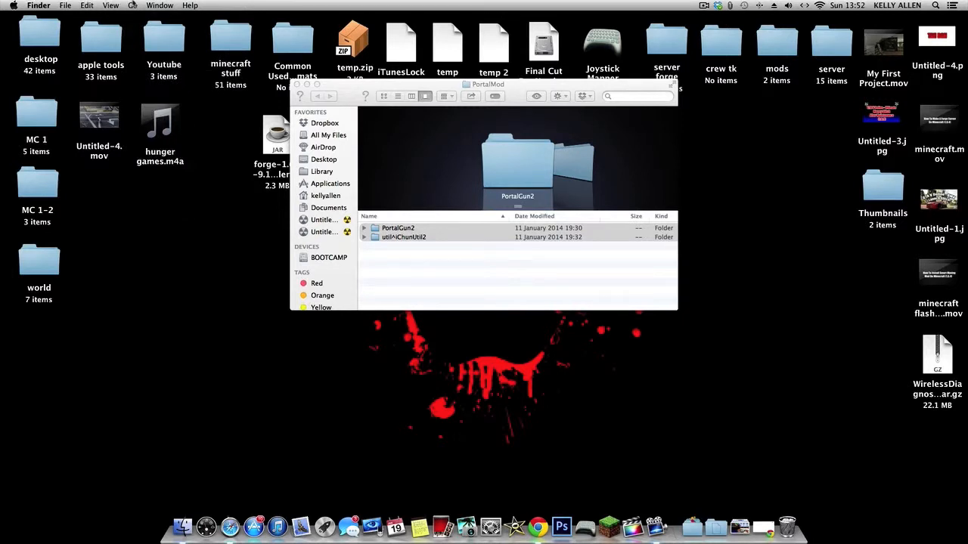
left_click(134, 6)
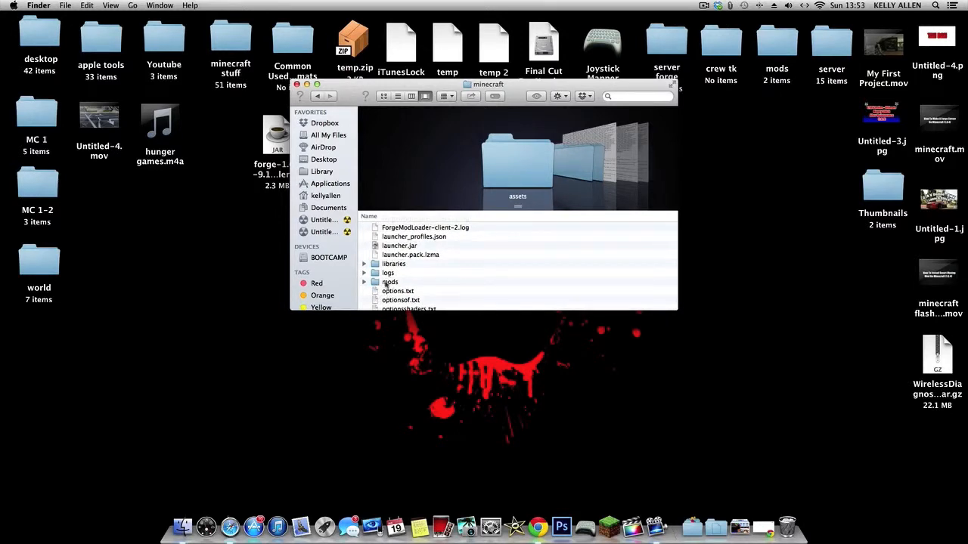
left_click(390, 283)
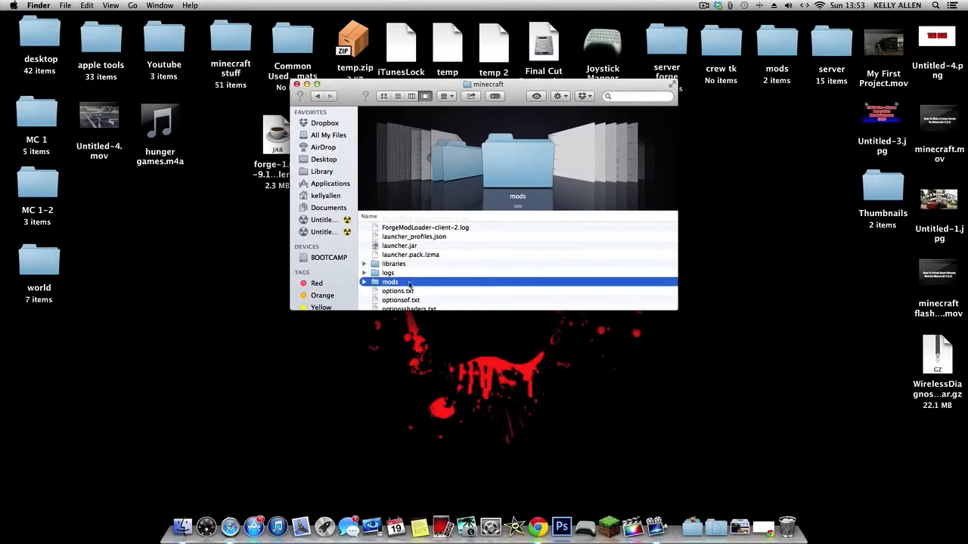
double_click(390, 283)
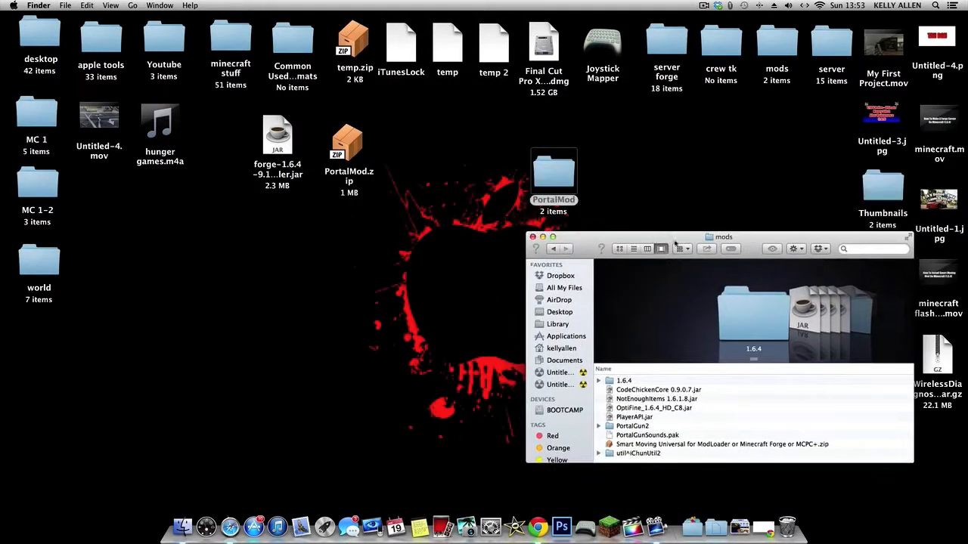
Move PortalGun2 and iChunUtil2 from PortalMod into mods, replacing all existing copies.
double_click(554, 174)
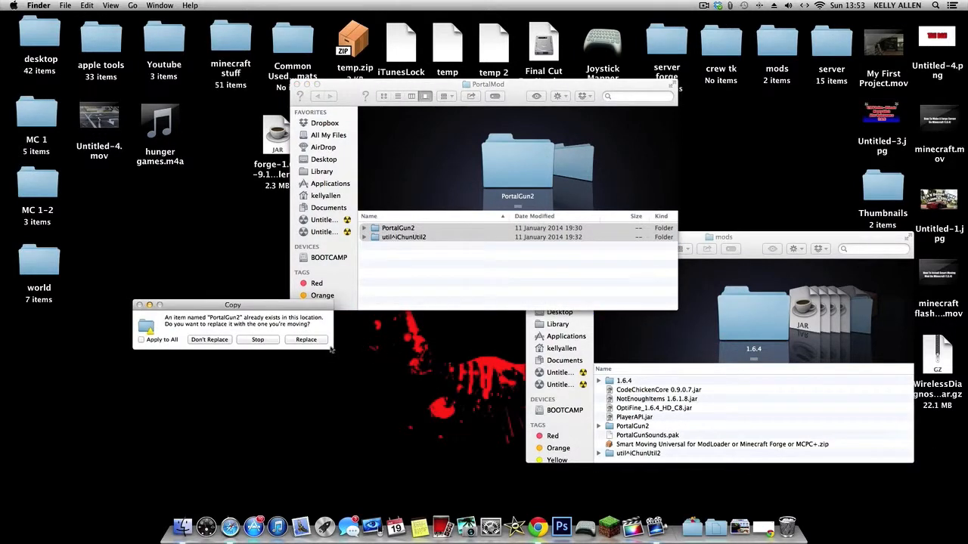
left_click(140, 338)
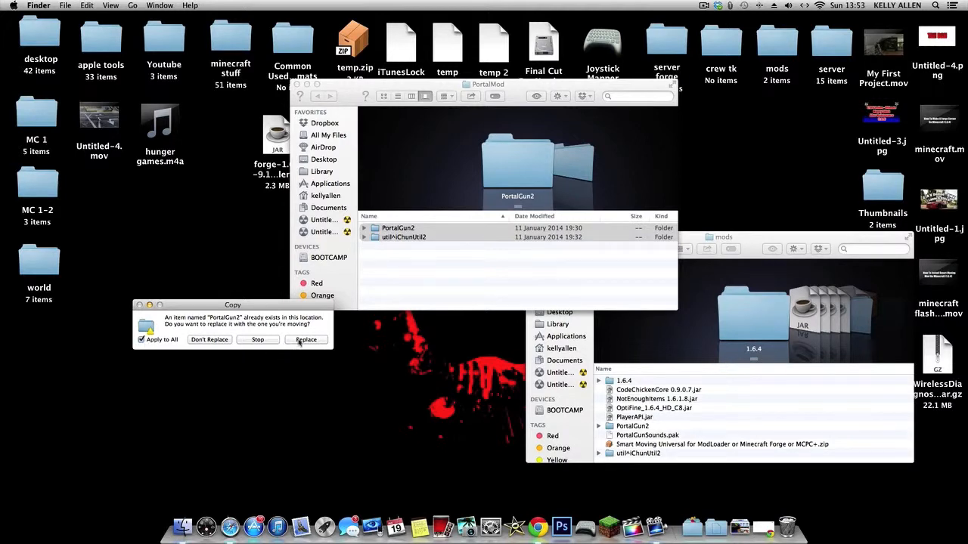
left_click(307, 339)
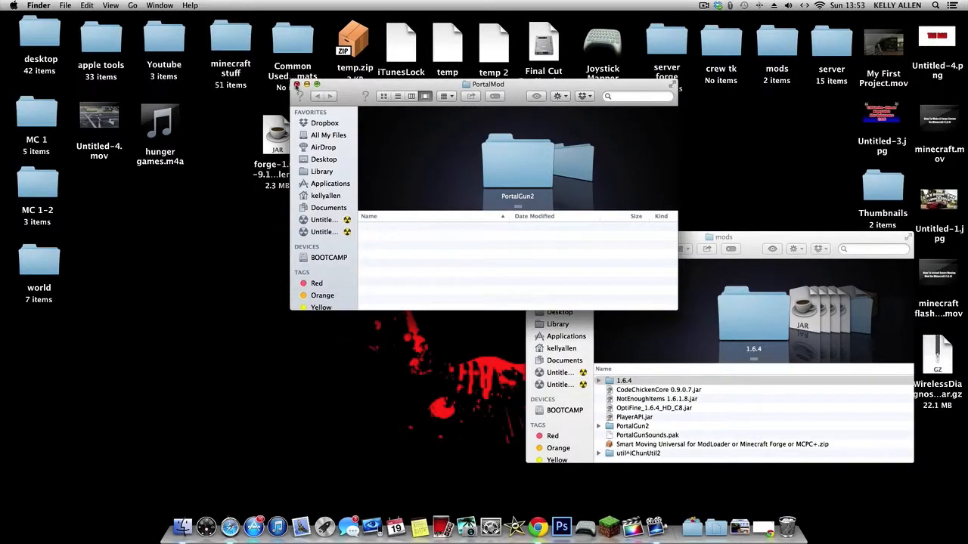